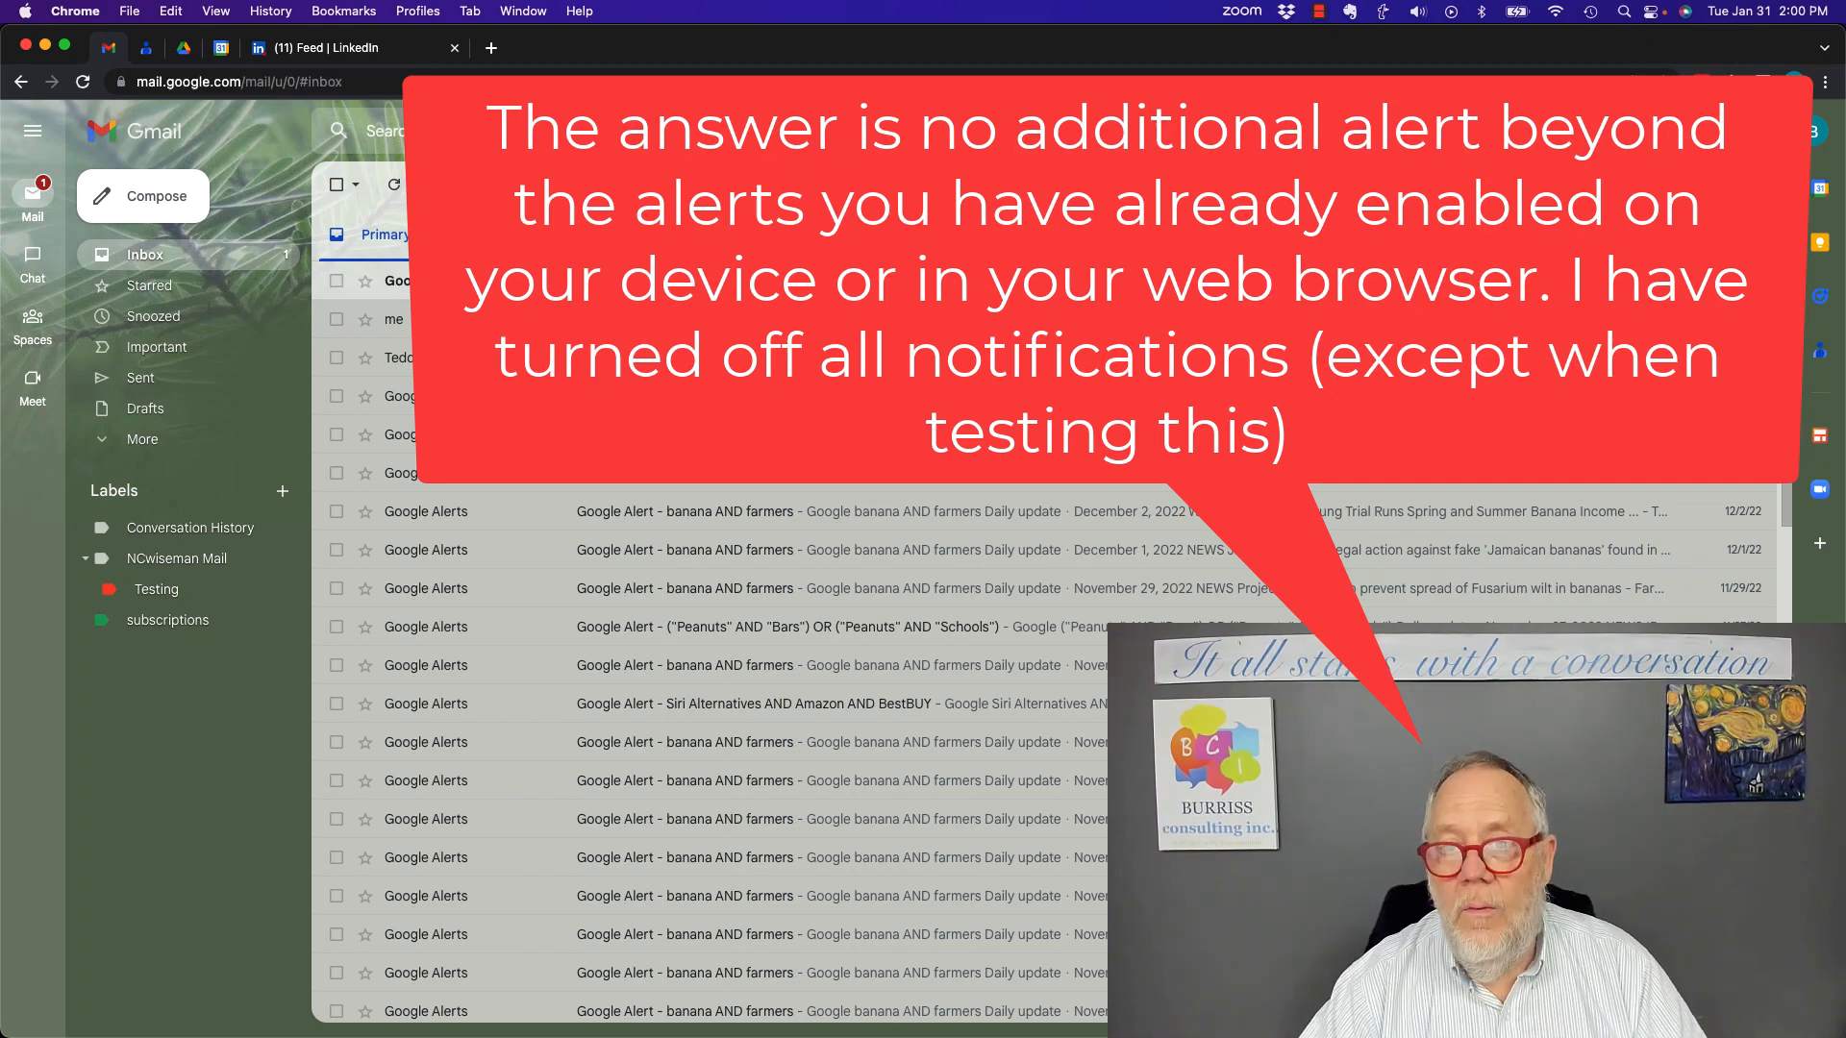
Step: Expand the sidebar's hidden folders and show the Spam folder with its three messages
click(140, 439)
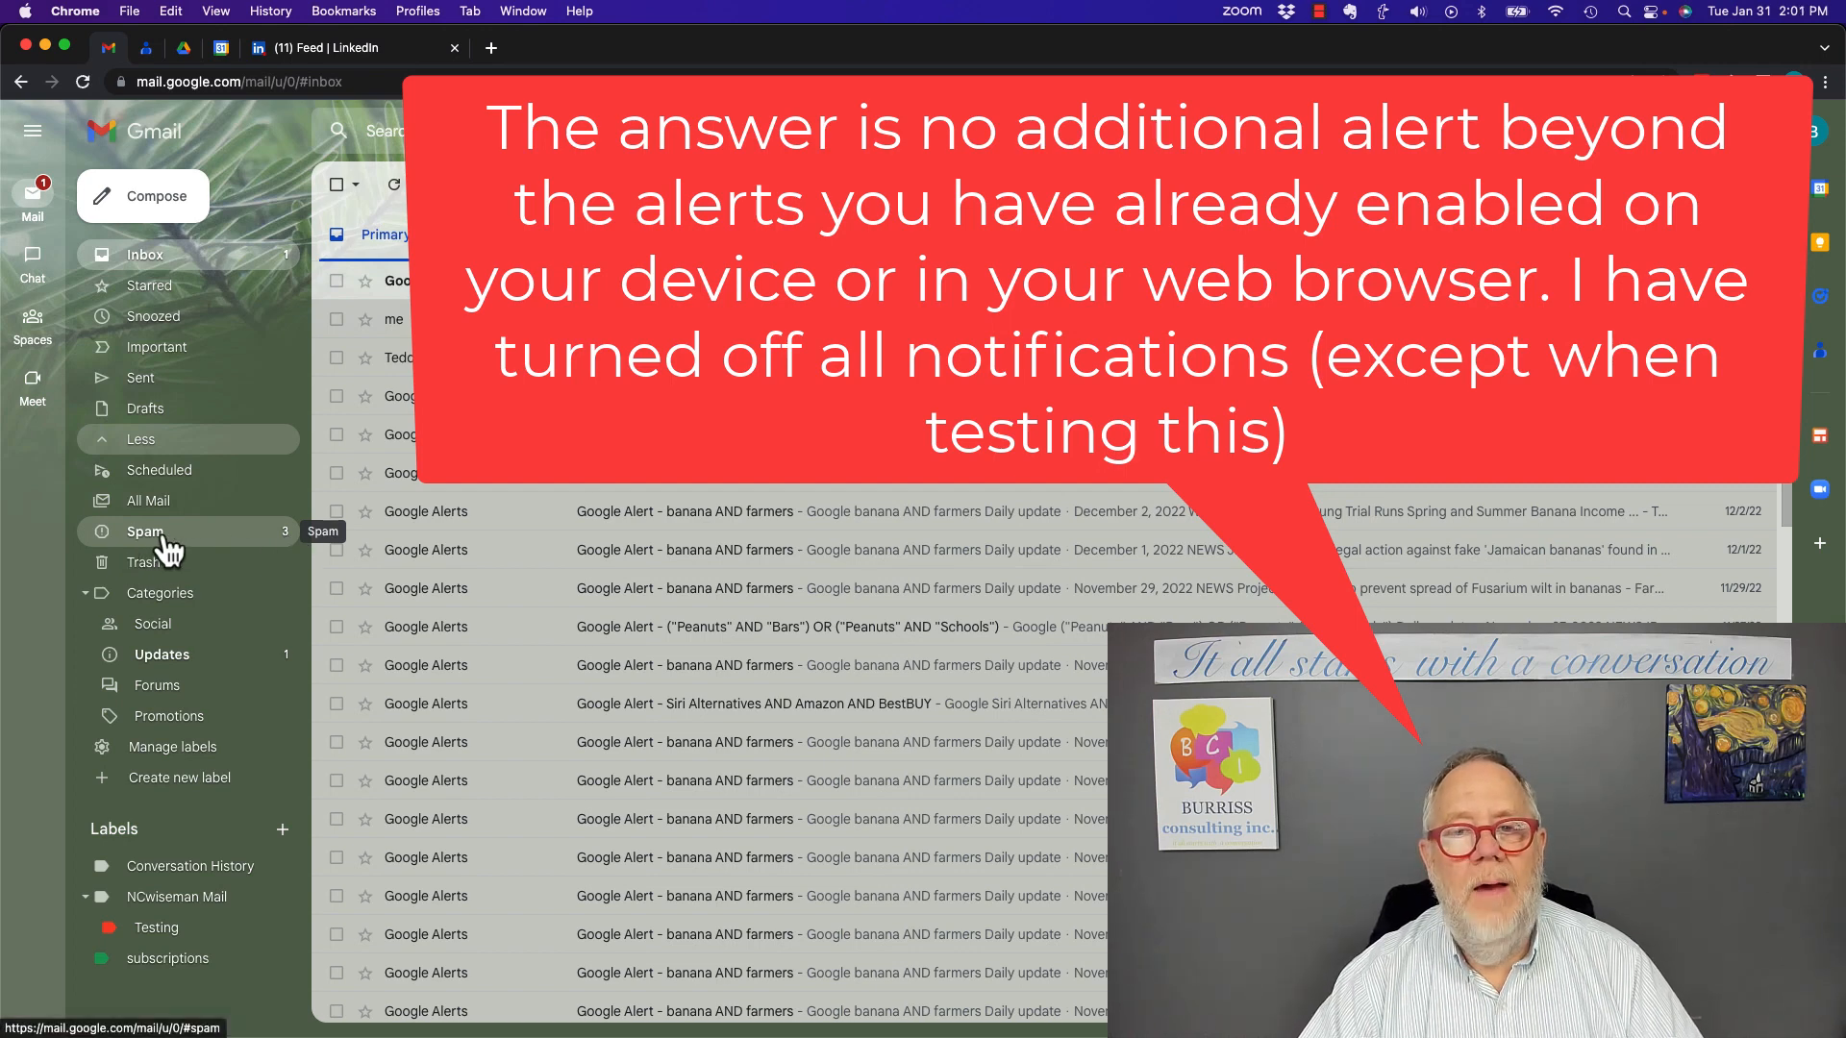
click(144, 531)
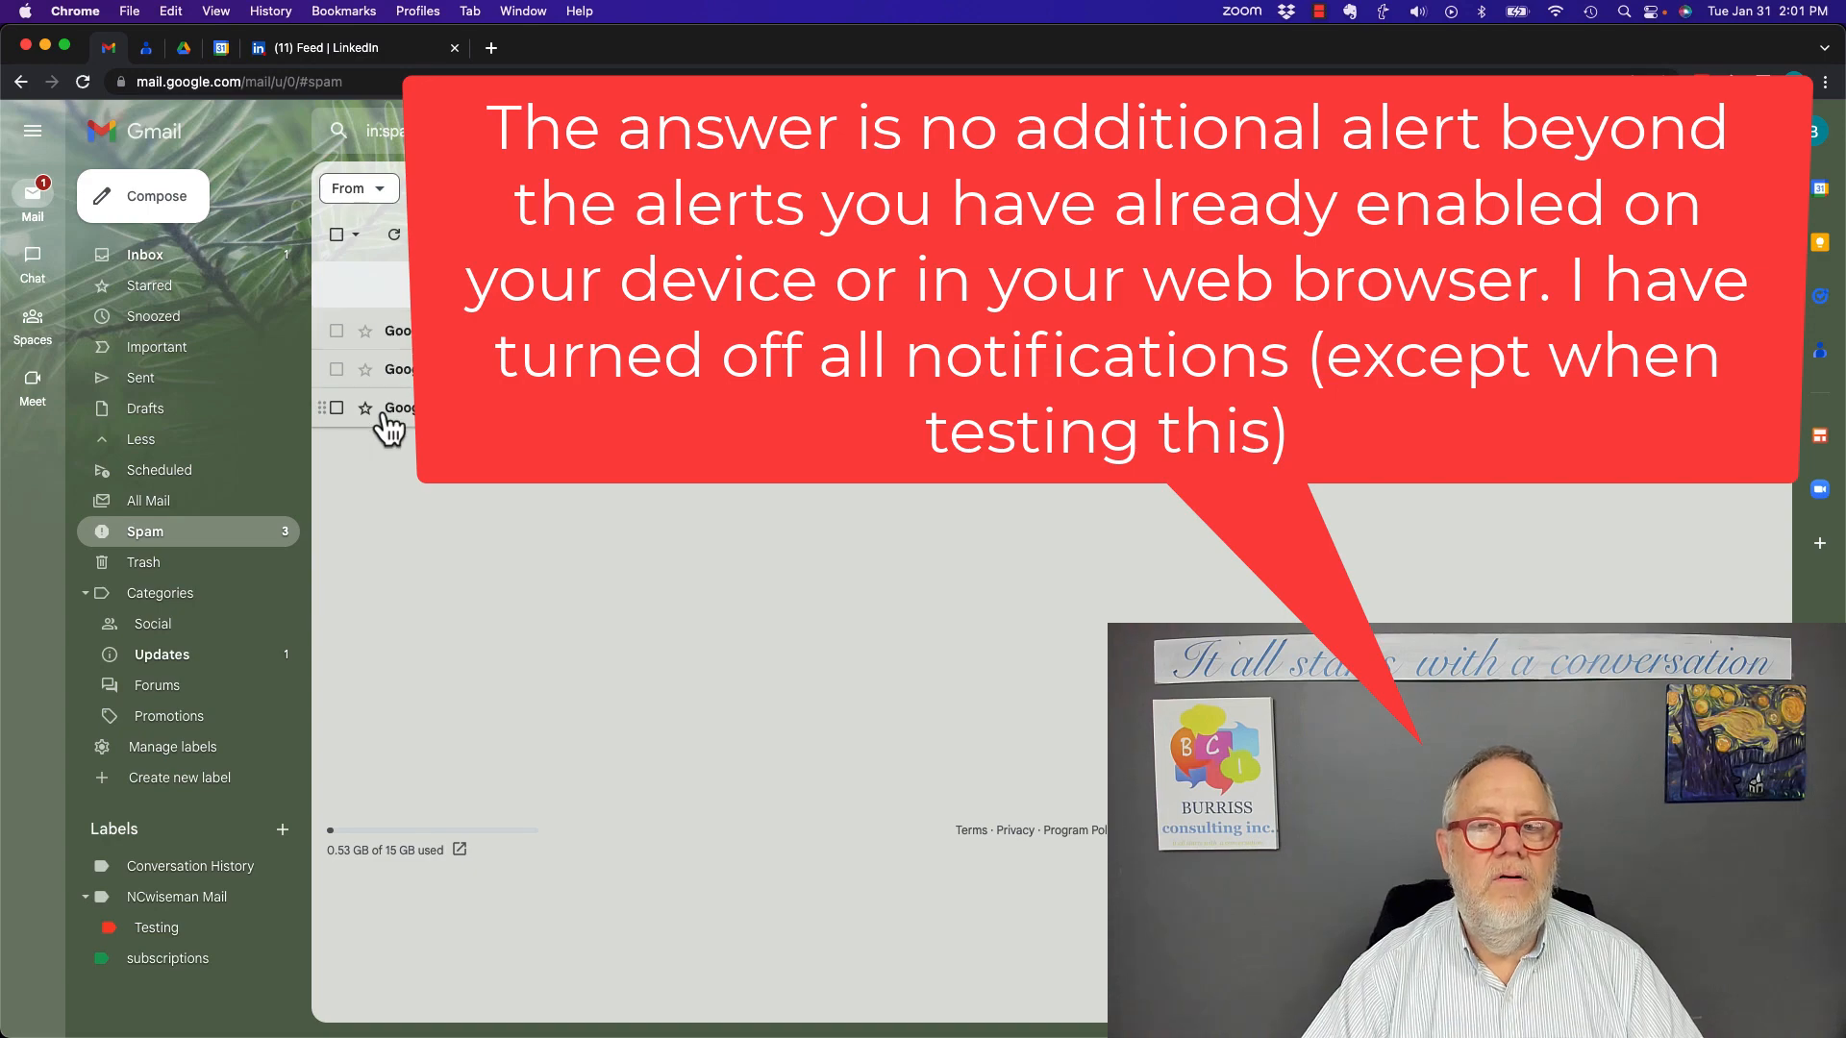